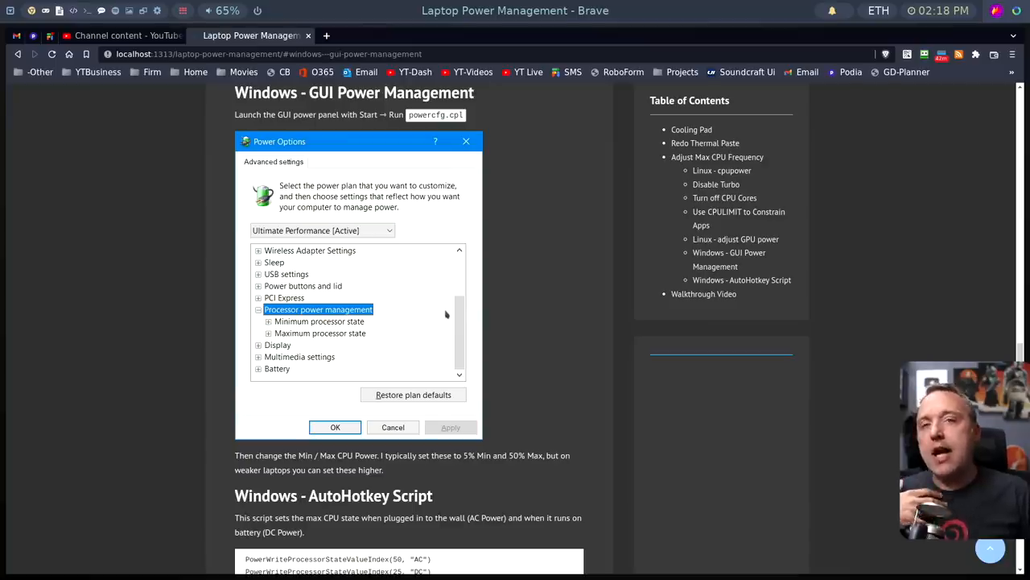
mouse_move(318, 333)
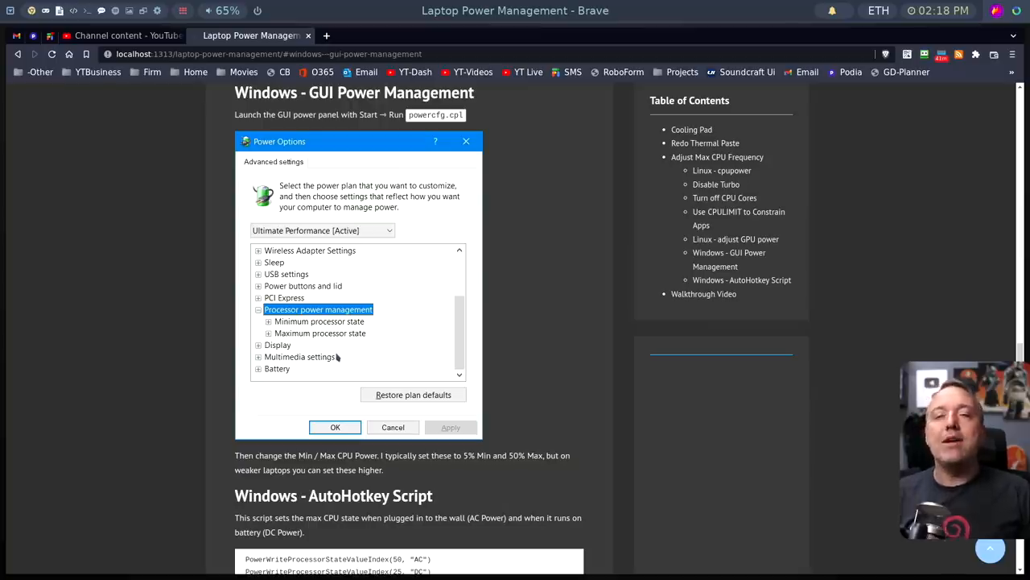
mouse_move(376, 321)
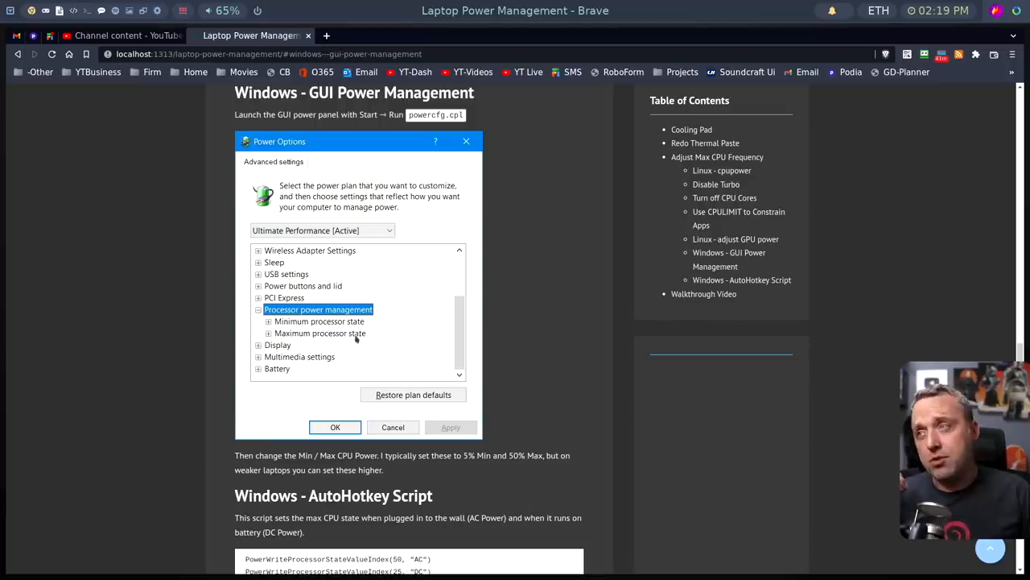
mouse_move(396, 331)
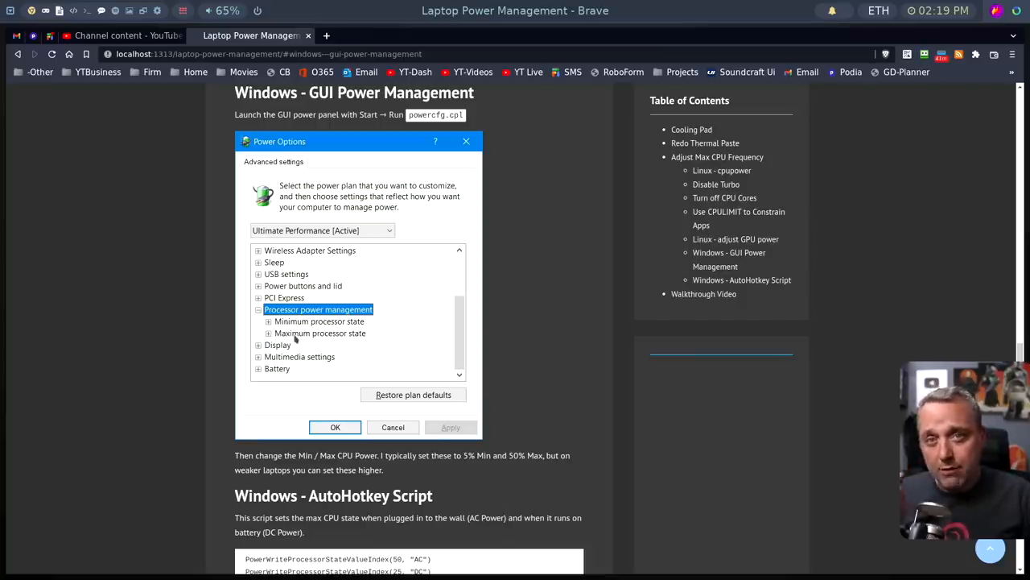
mouse_move(300, 344)
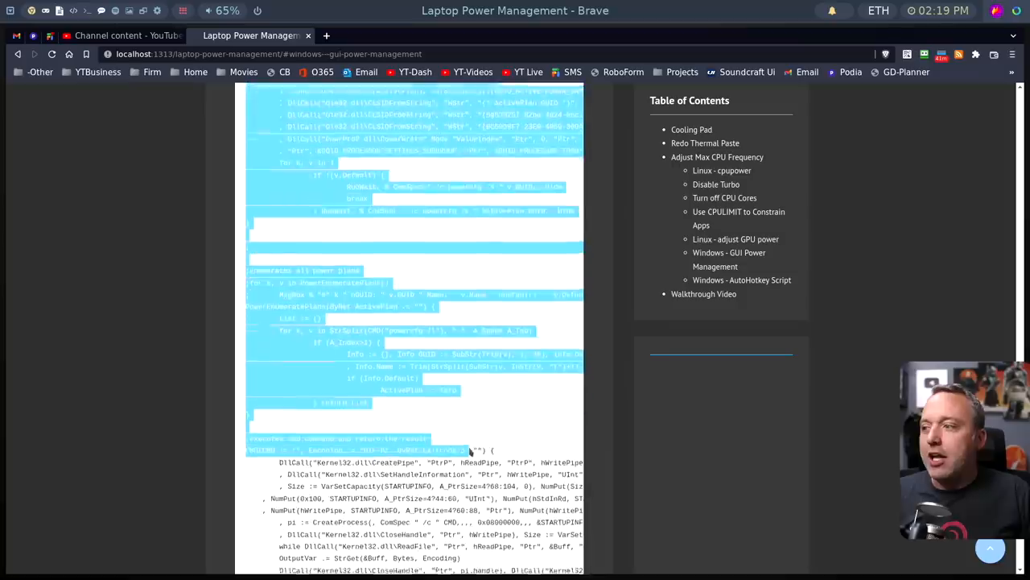
Step: Scroll the guide back to the 'Windows - AutoHotkey Script' heading and its first code lines
scroll(down, 3)
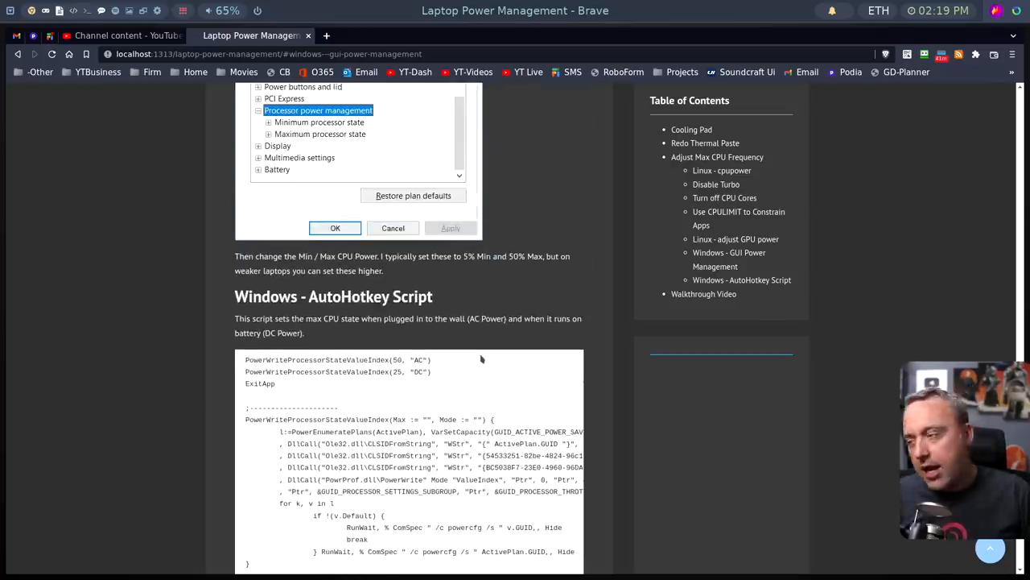
mouse_move(405, 372)
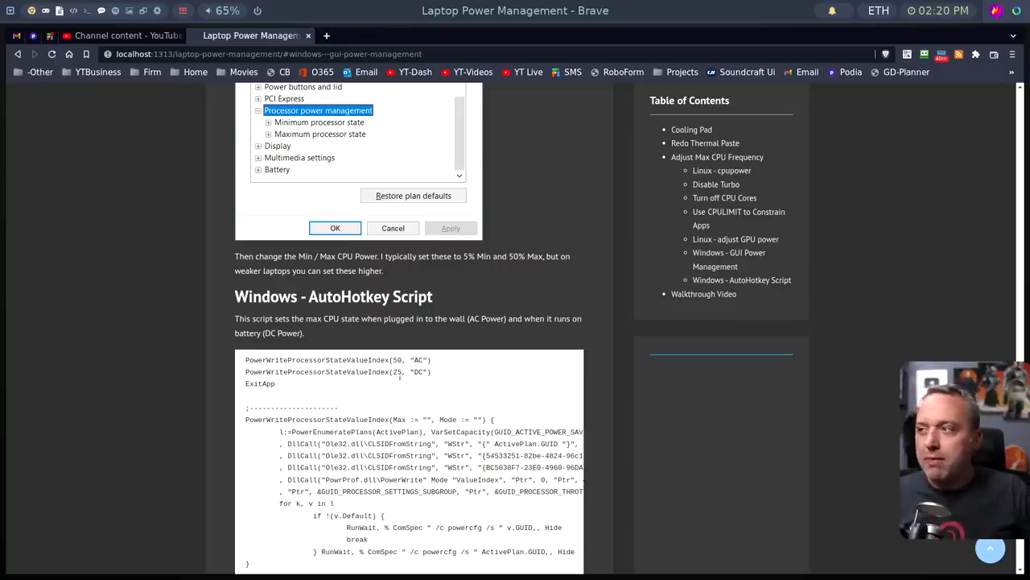
mouse_move(384, 397)
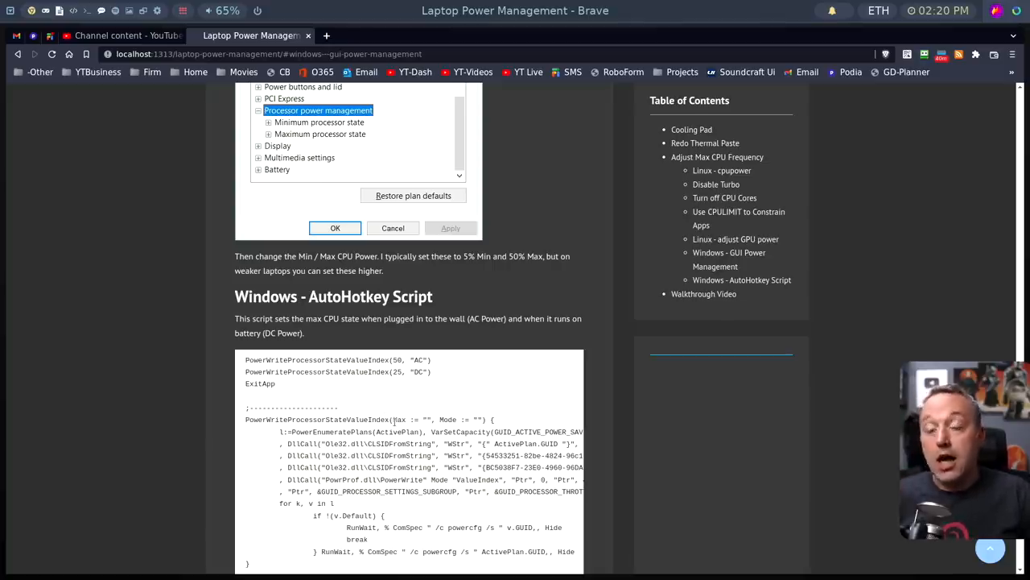
Step: Jump to the 'Linux - cpupower' section via the Table of Contents sidebar
click(722, 170)
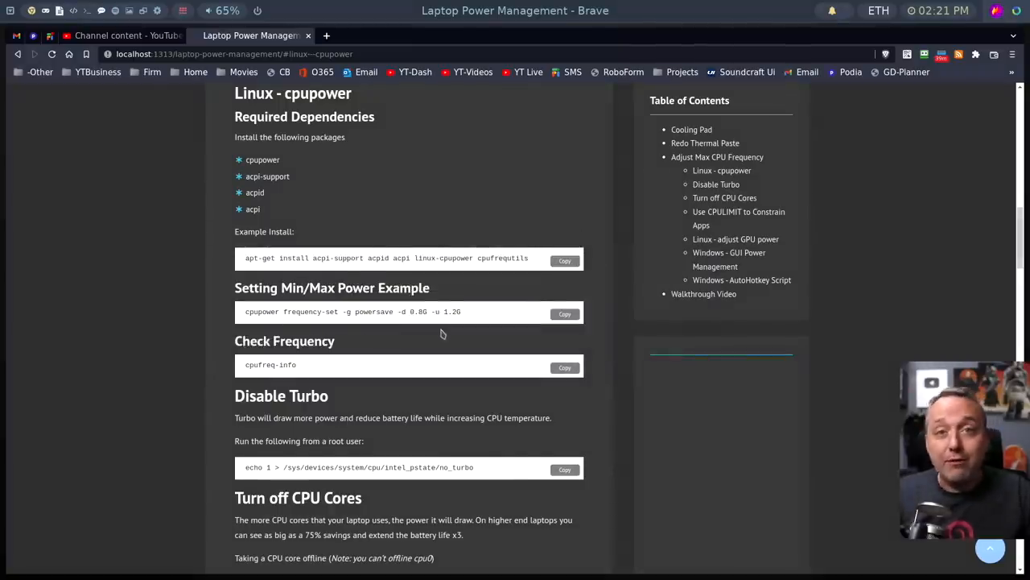
mouse_move(443, 305)
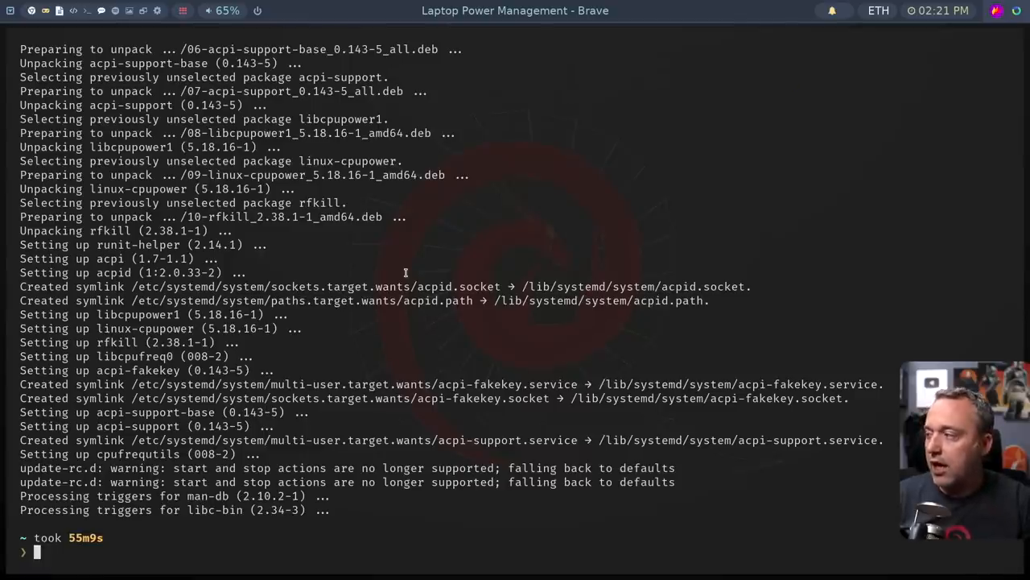
Step: Run cpufreq-info in bash and pick out the 'performance' governor in its output
text(cpu)
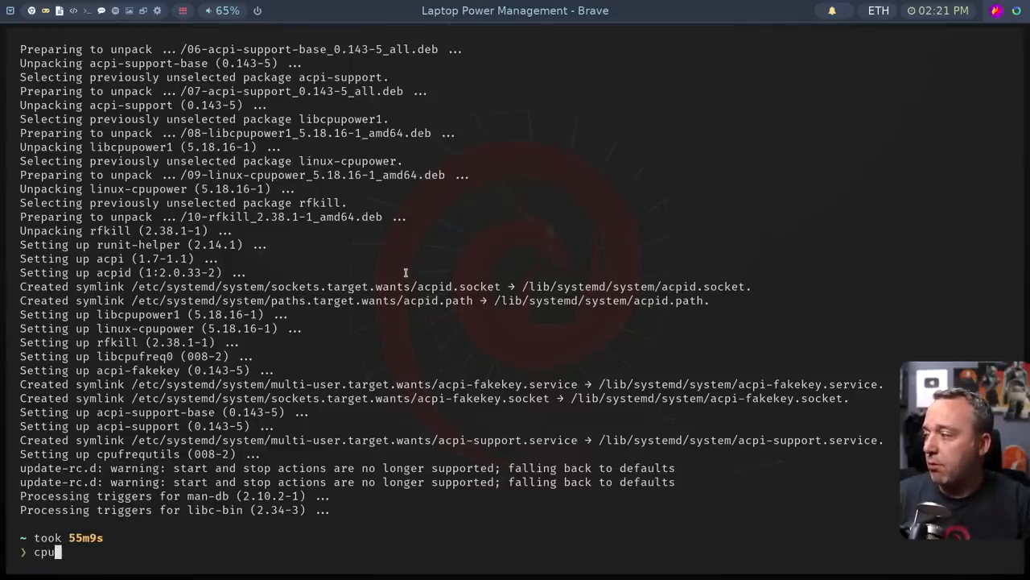
text(frq)
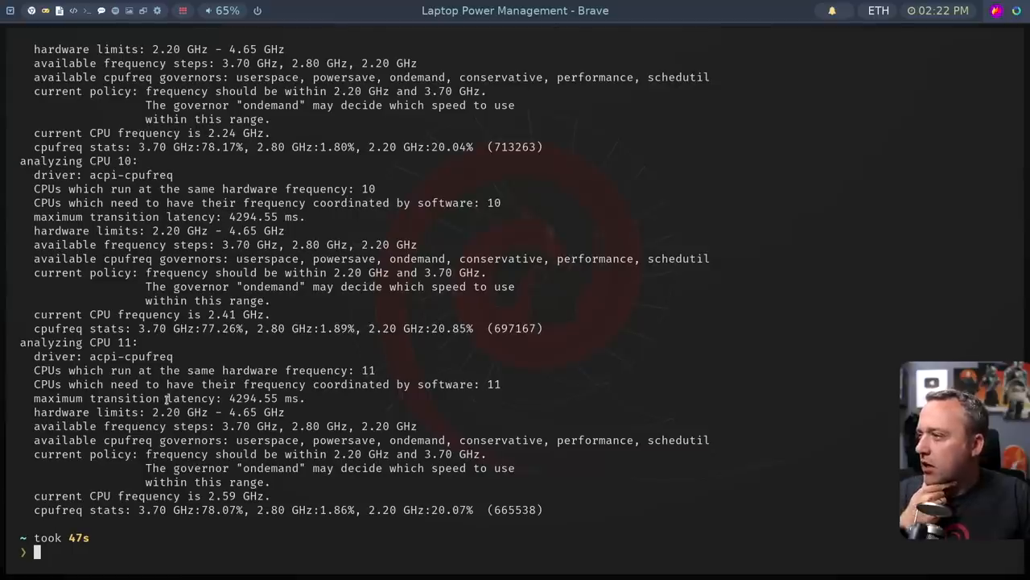
mouse_move(89, 449)
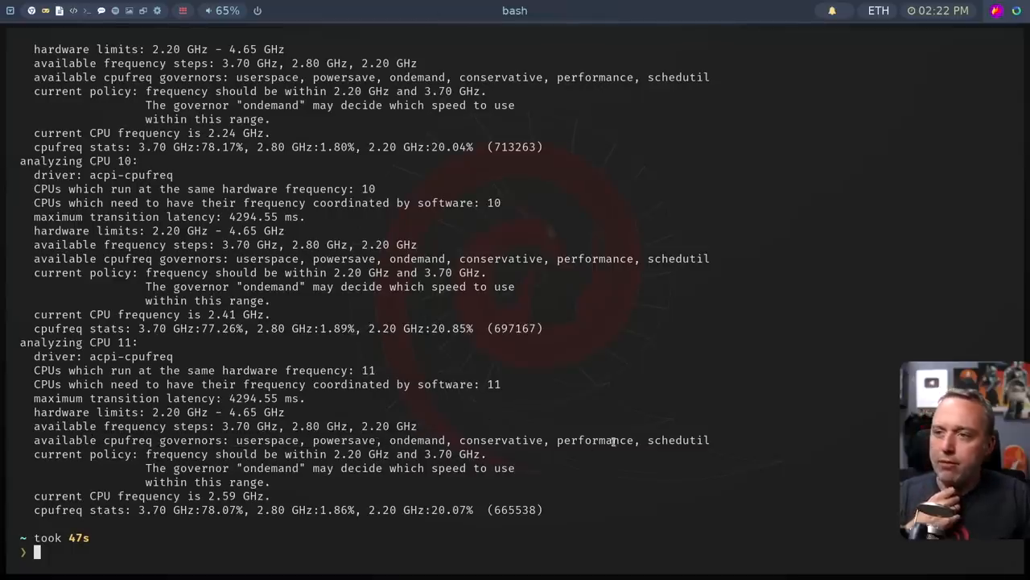
double_click(596, 439)
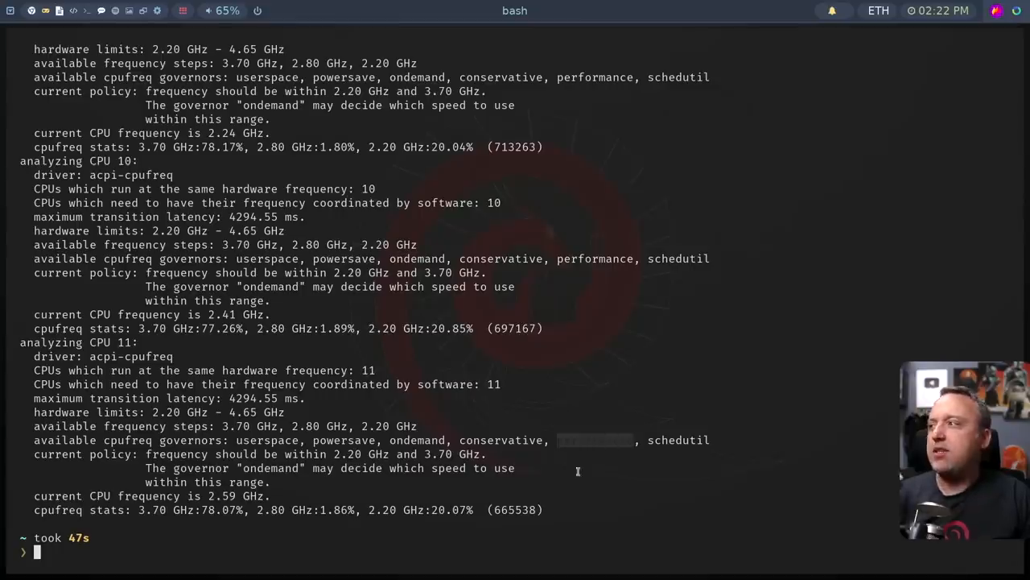
mouse_move(571, 478)
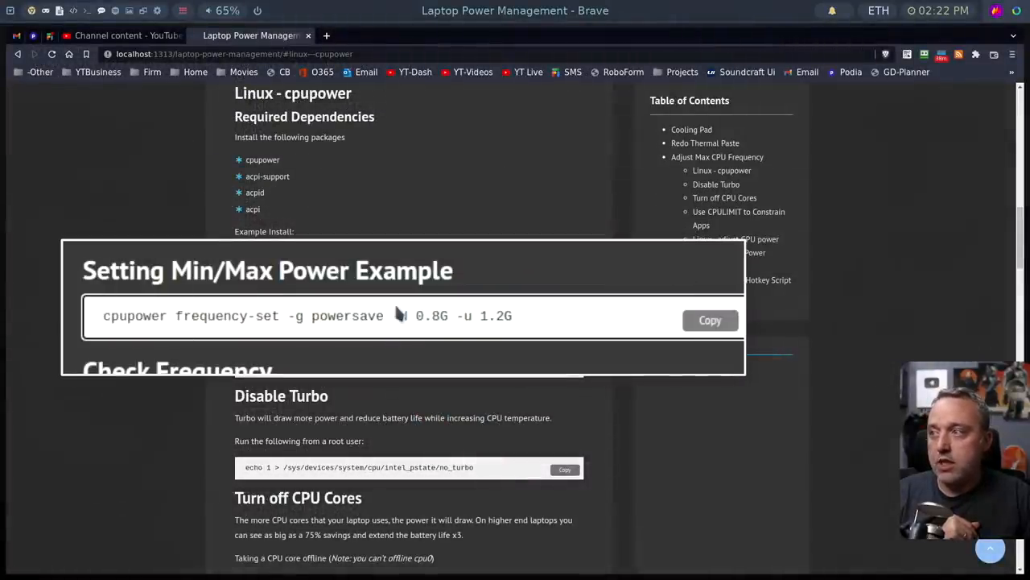
Step: Point out the minimum frequency option in the cpupower frequency-set command
double_click(419, 316)
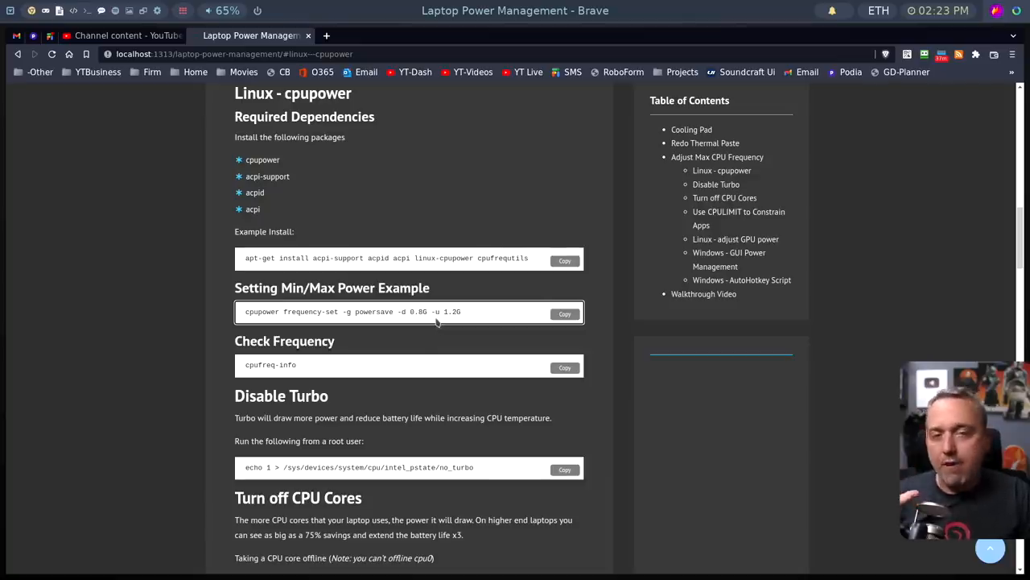
mouse_move(429, 333)
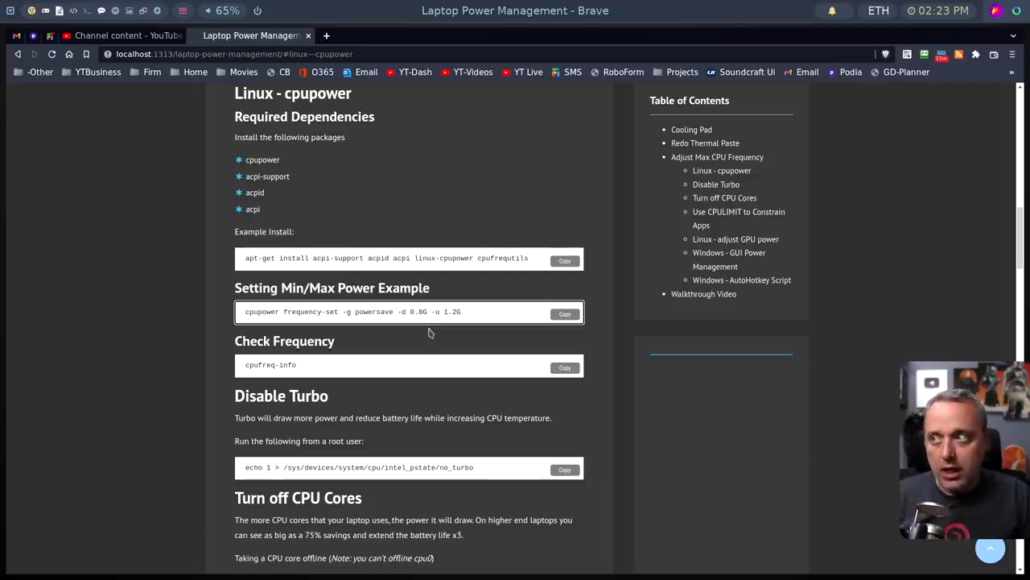
mouse_move(441, 320)
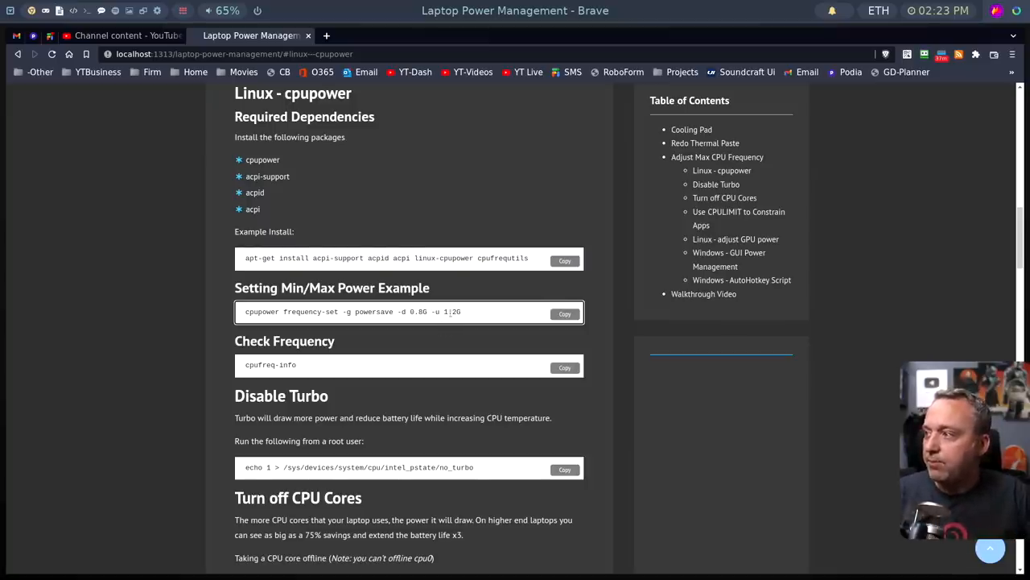
Step: Scroll the guide down to the 'Turn off CPU Cores' section and CPULIMIT below it
scroll(down, 3)
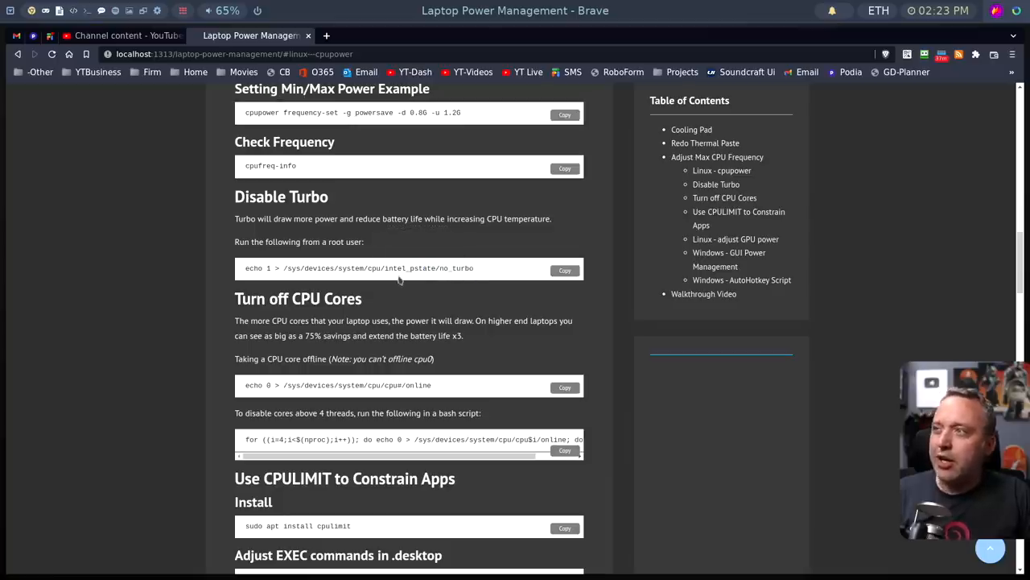
mouse_move(371, 284)
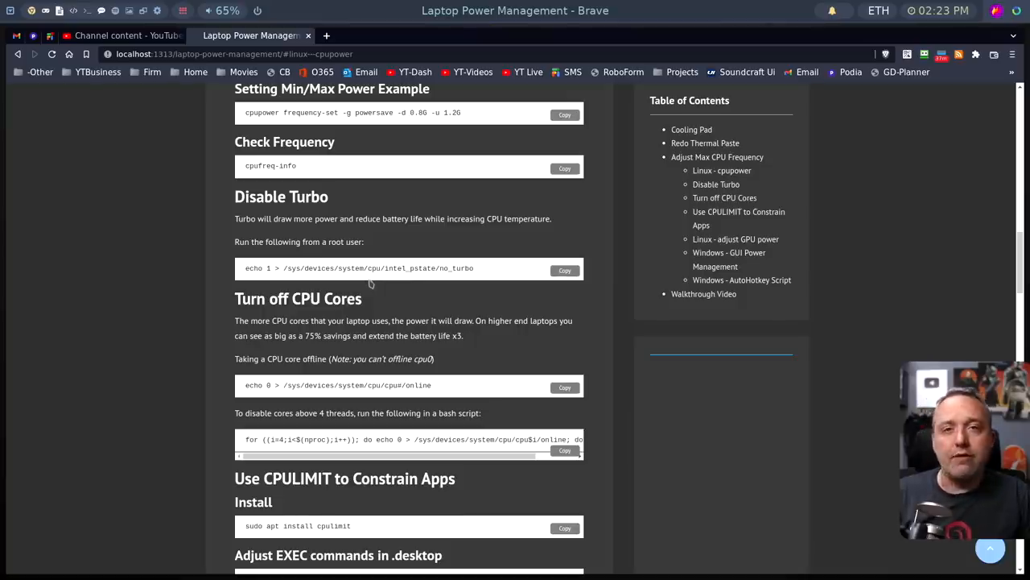
mouse_move(366, 284)
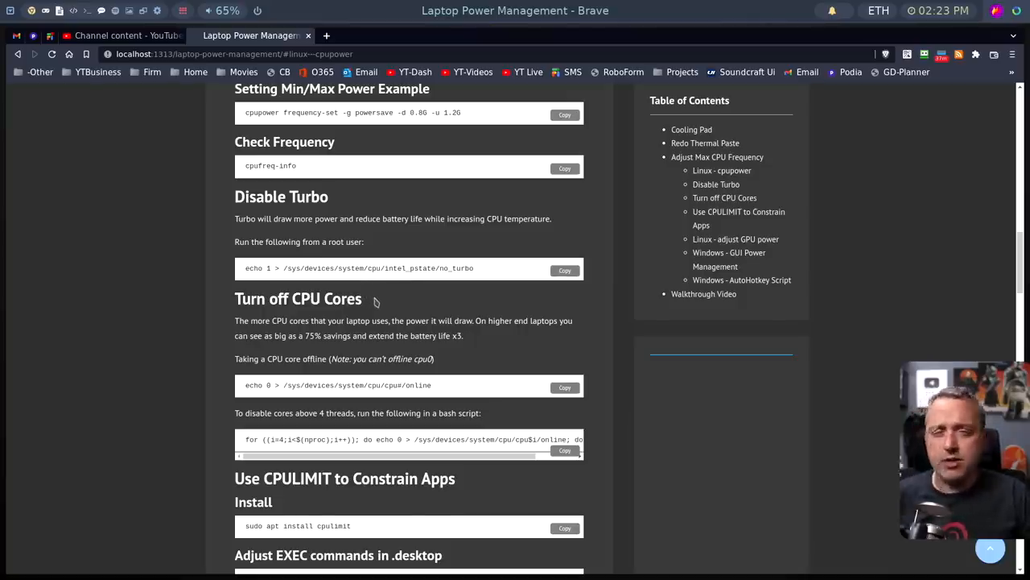
scroll(down, 3)
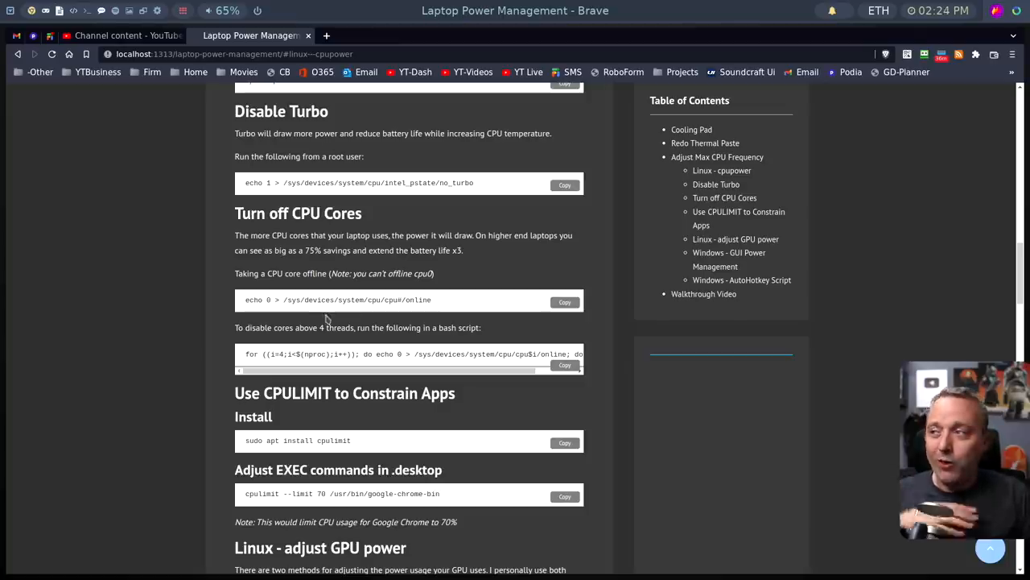
mouse_move(399, 311)
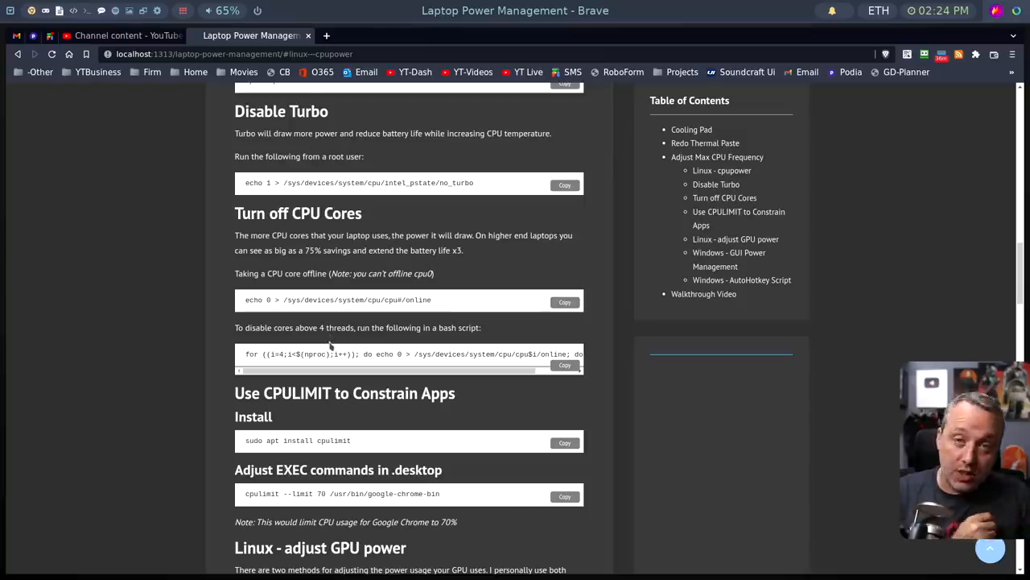
mouse_move(391, 333)
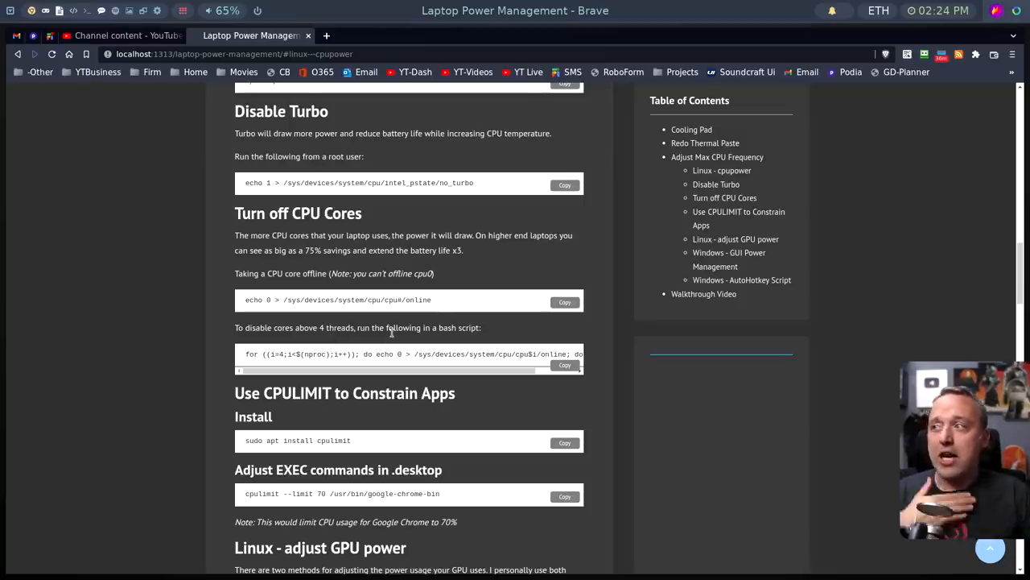
mouse_move(399, 354)
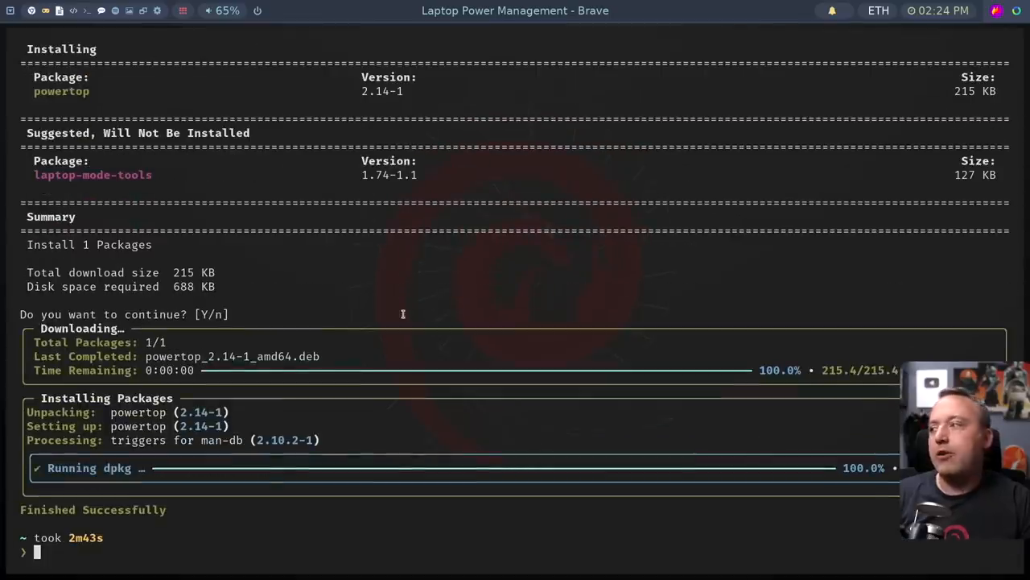
Step: Run 'sudo powertop' in bash and review its Overview of per-process wakeups
text(sudo power)
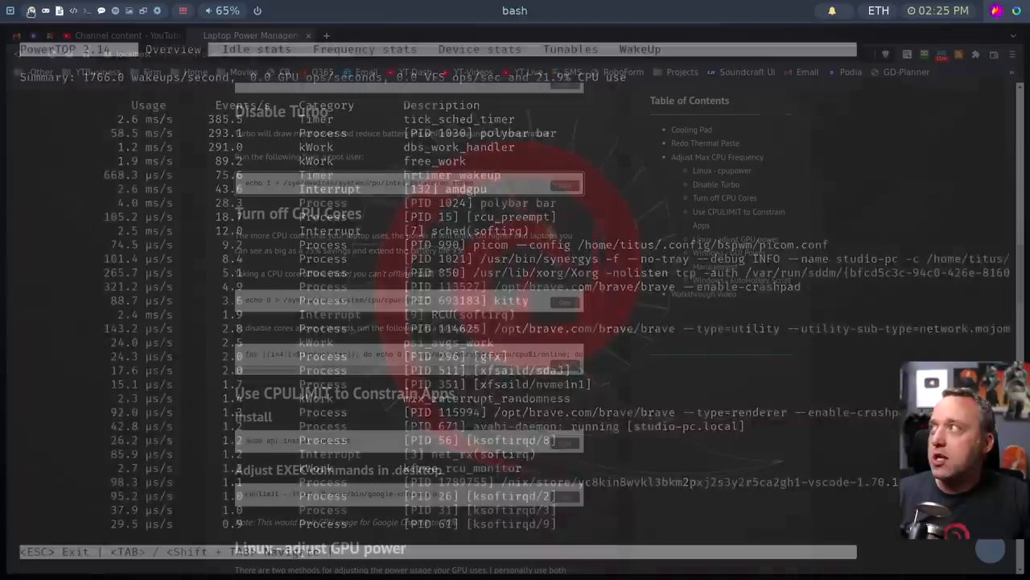
click(241, 35)
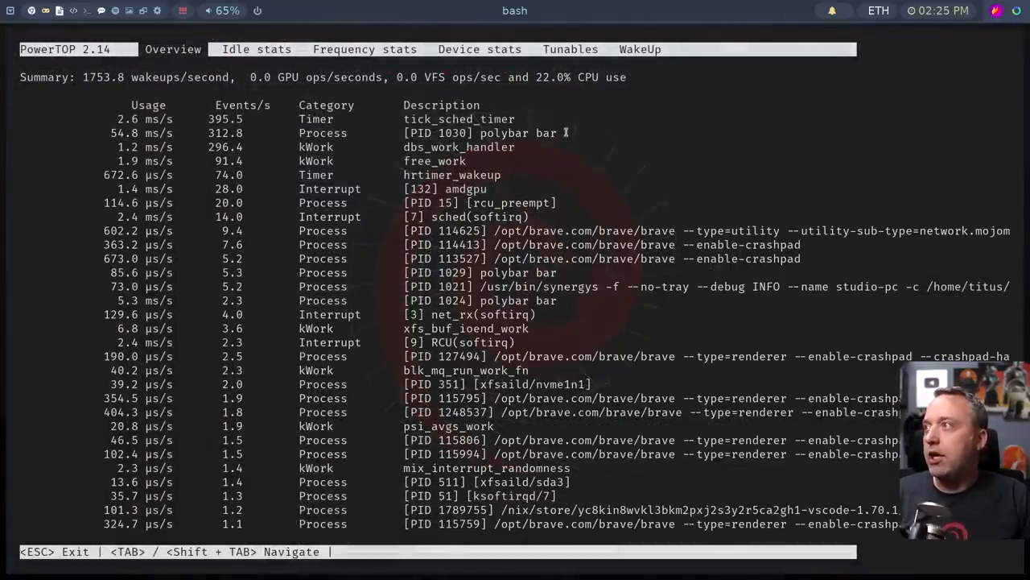
mouse_move(557, 160)
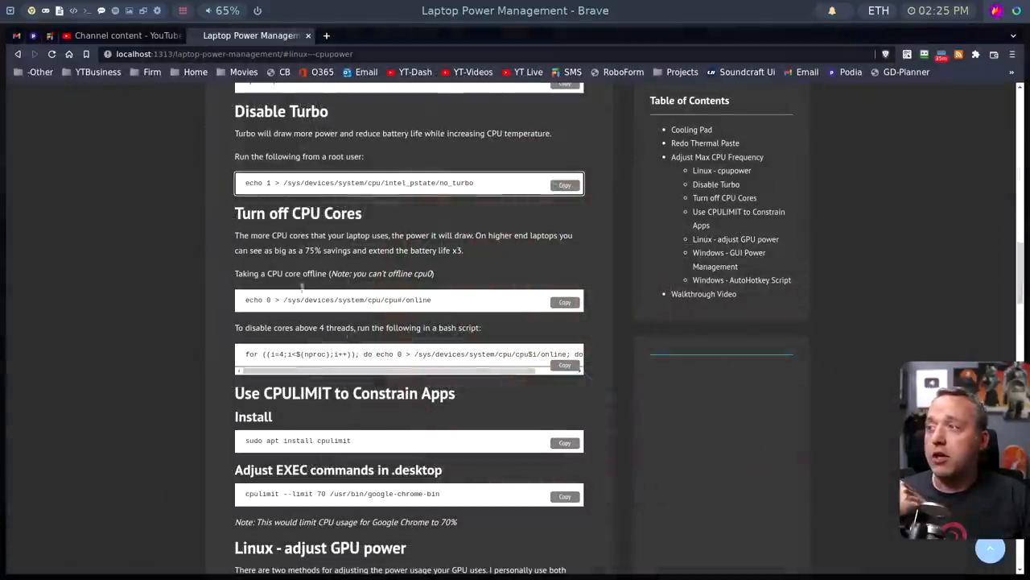
mouse_move(341, 364)
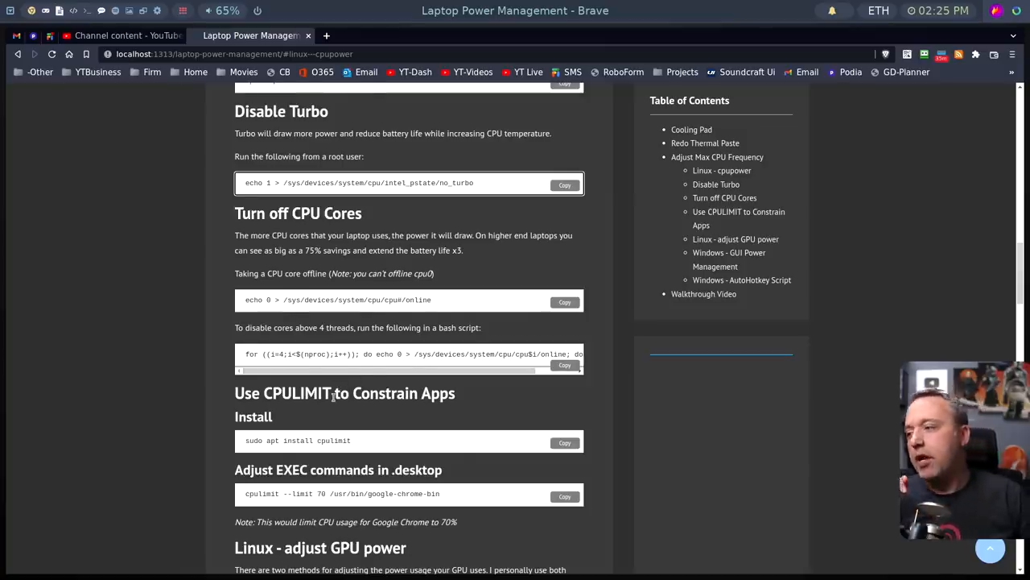
Step: Reach 'Turning off GPU with Envycontrol' and follow its github.com/geminis3/EnvyControl link
scroll(down, 3)
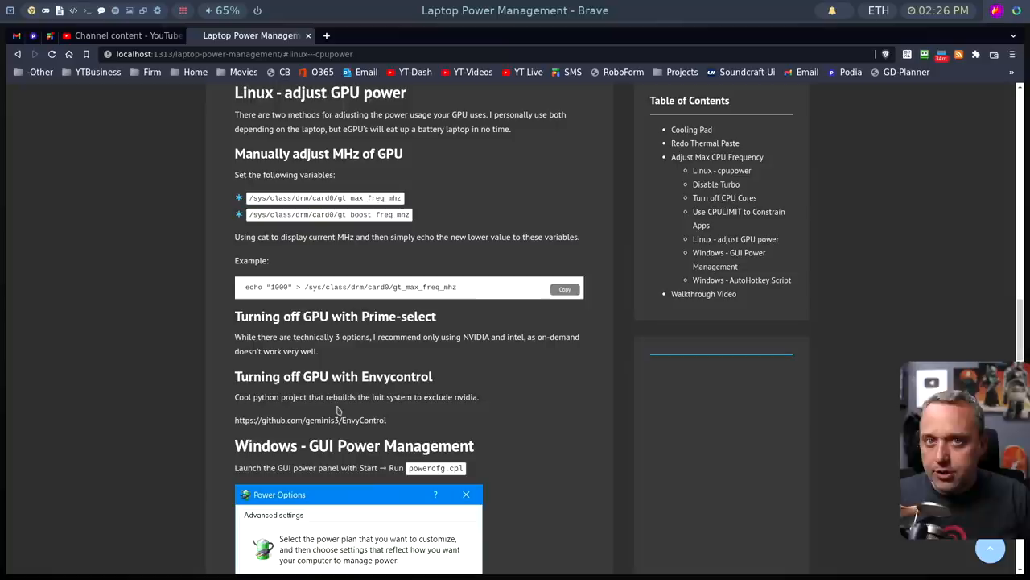
mouse_move(321, 425)
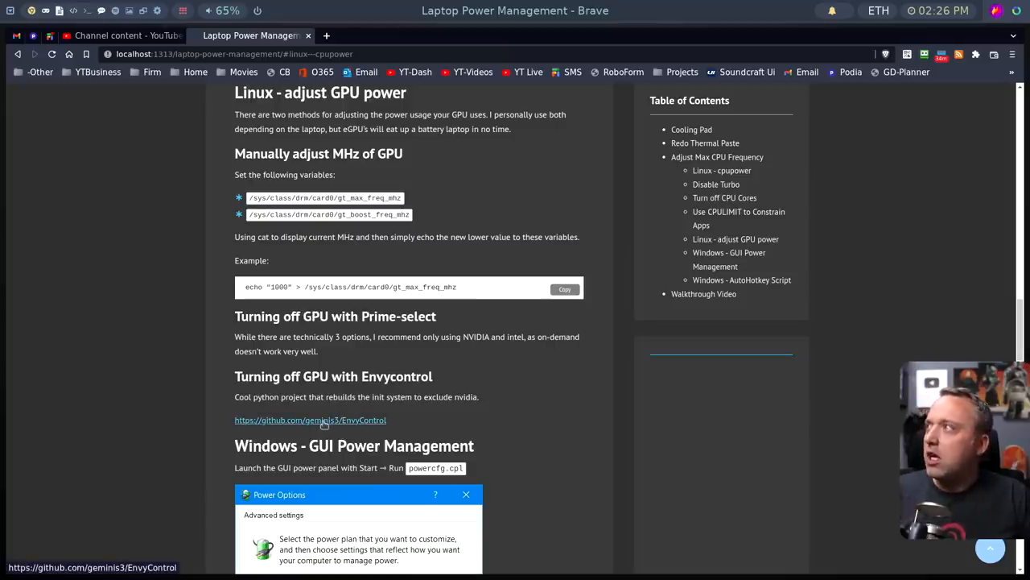
click(310, 420)
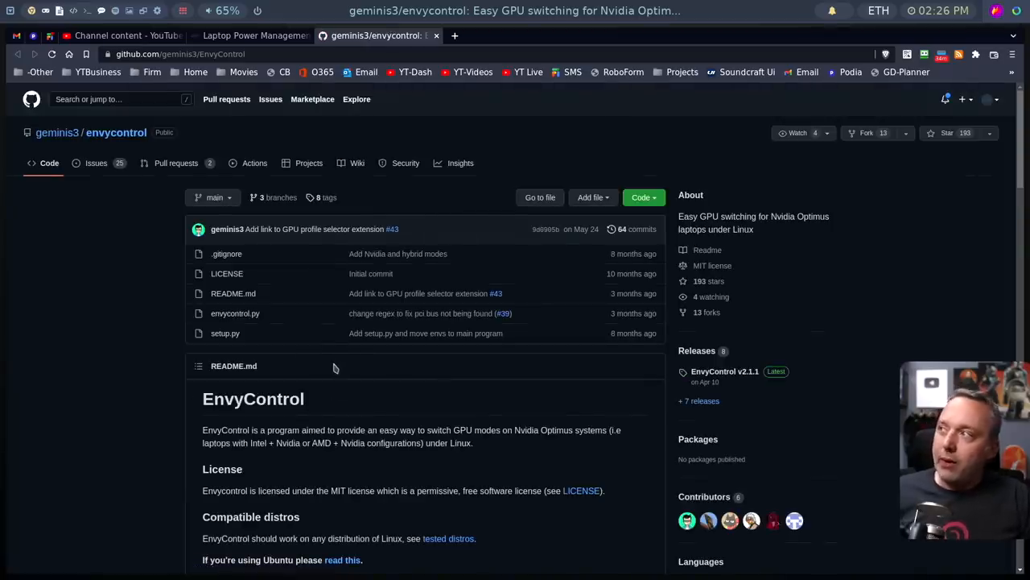
Step: Scroll the envycontrol README down to its integrated, hybrid and nvidia graphics modes
scroll(down, 3)
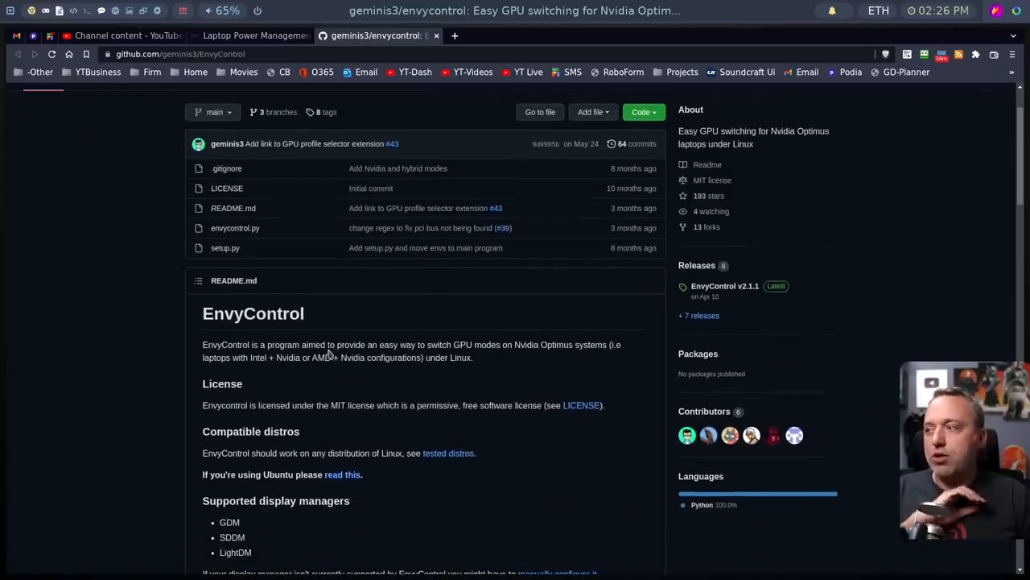
scroll(down, 3)
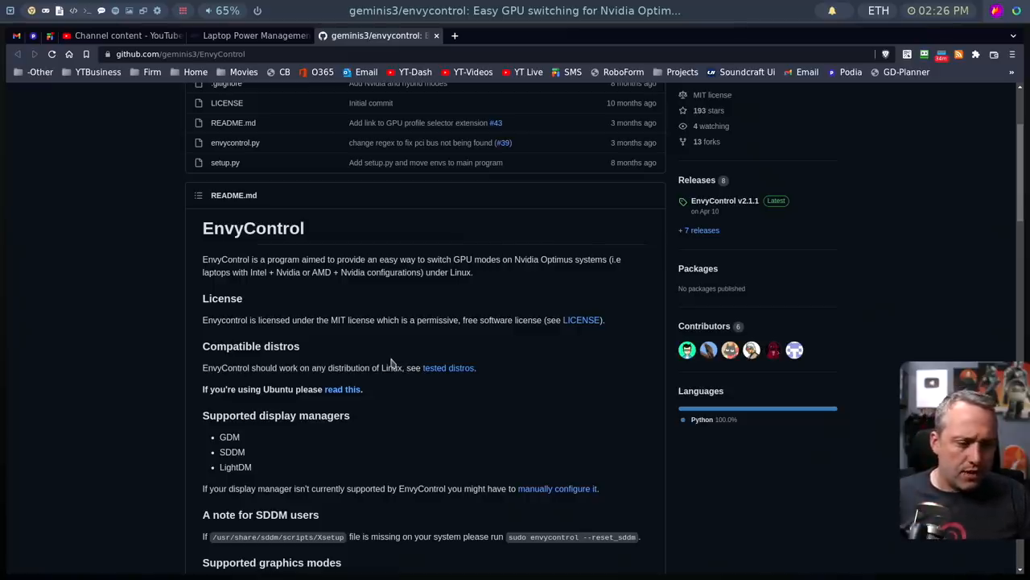
mouse_move(385, 359)
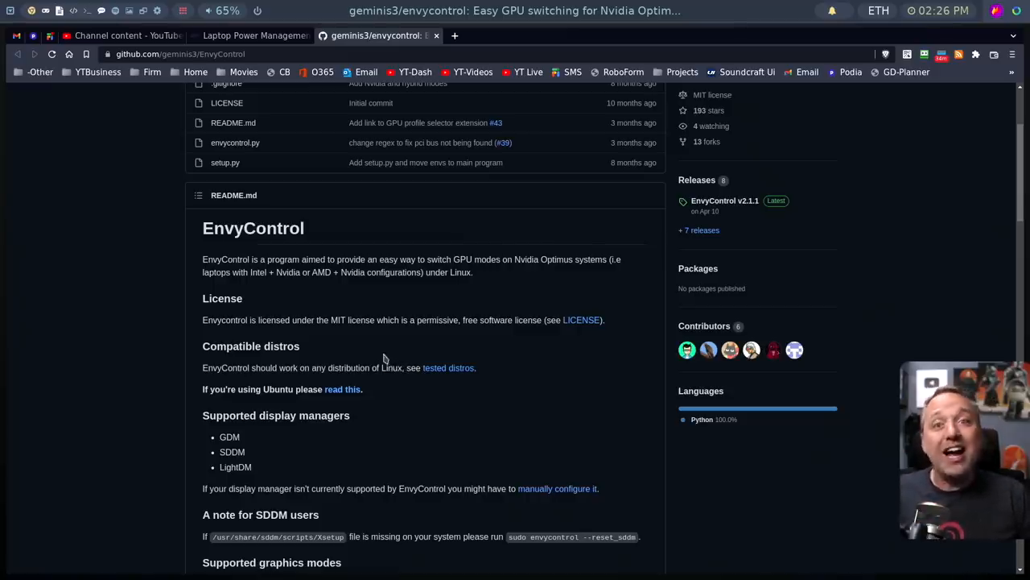
mouse_move(378, 391)
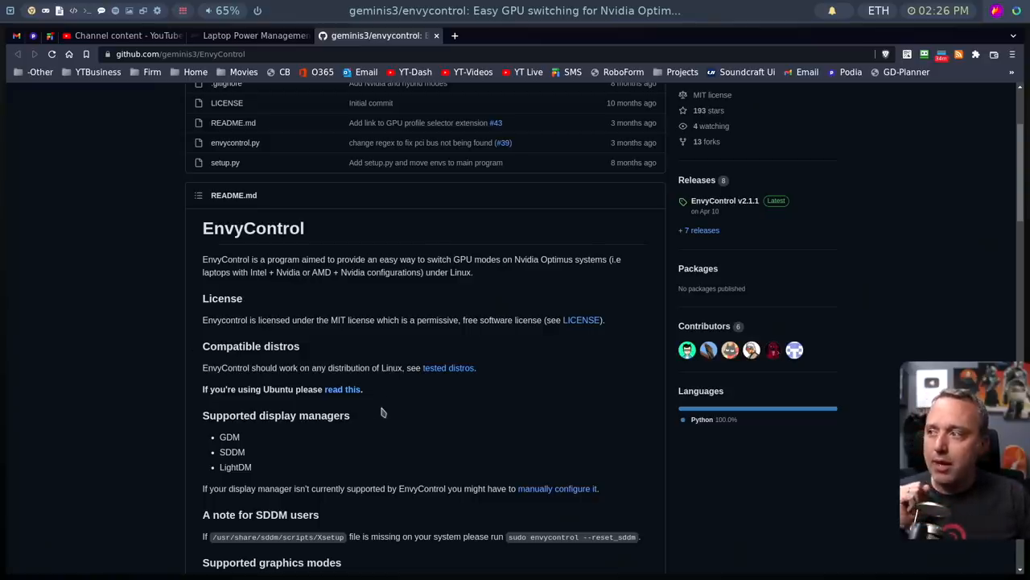
scroll(down, 3)
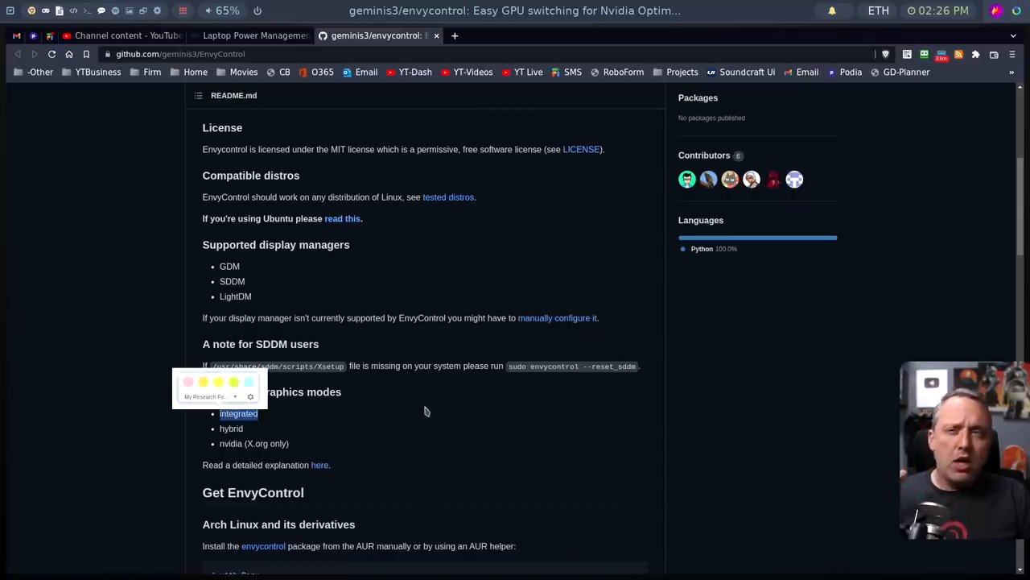
mouse_move(422, 414)
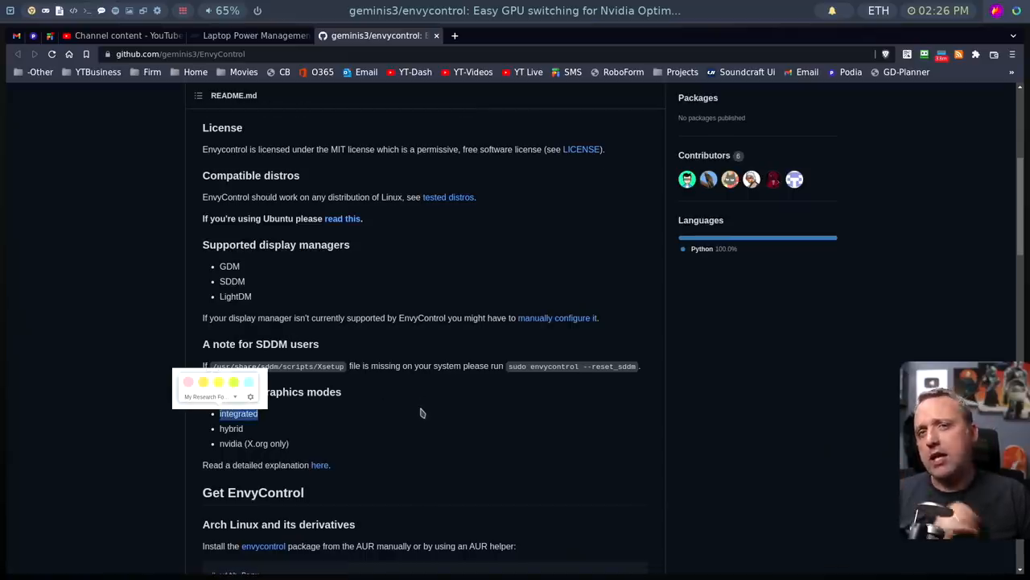
mouse_move(419, 416)
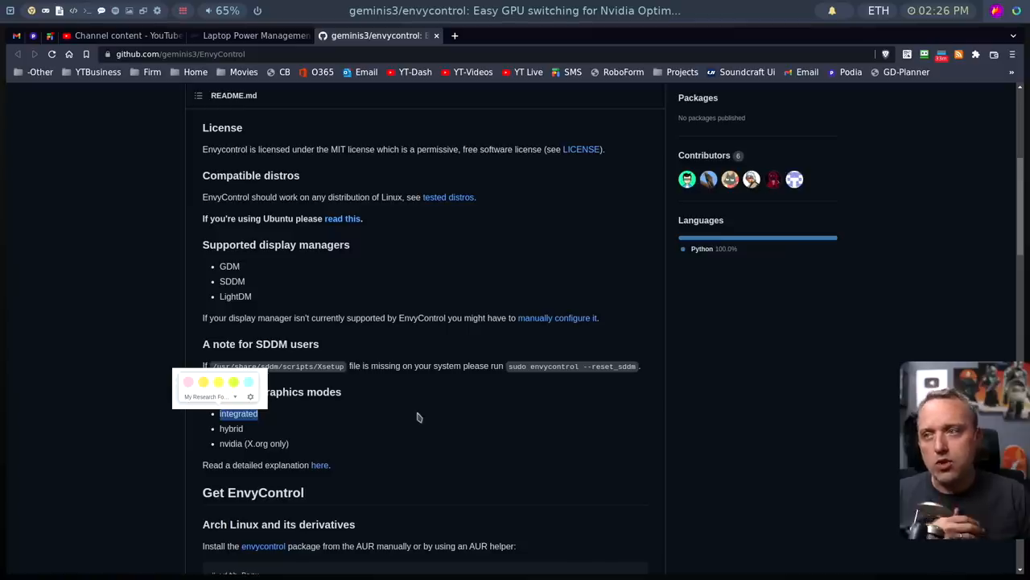
mouse_move(424, 421)
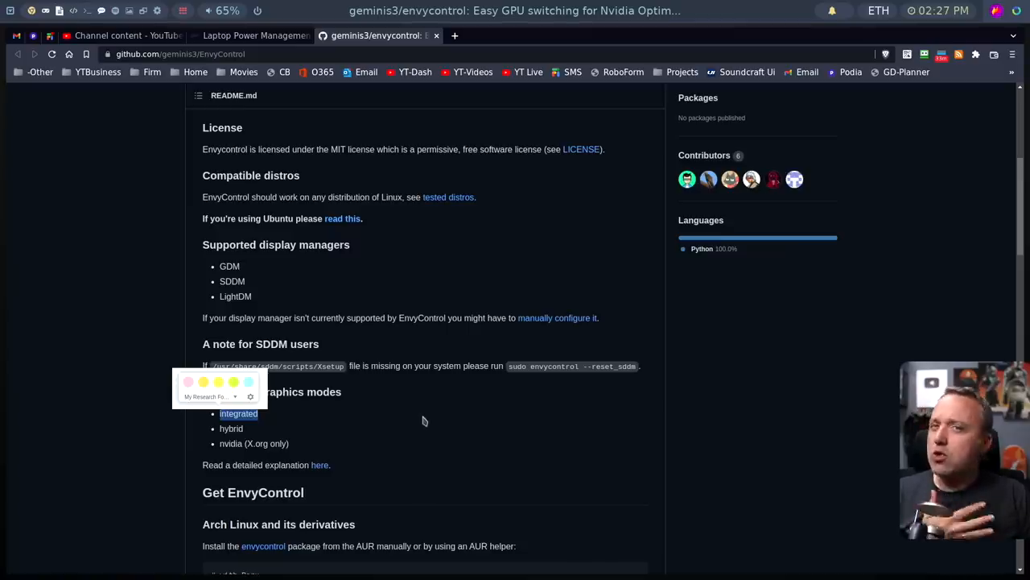
mouse_move(423, 426)
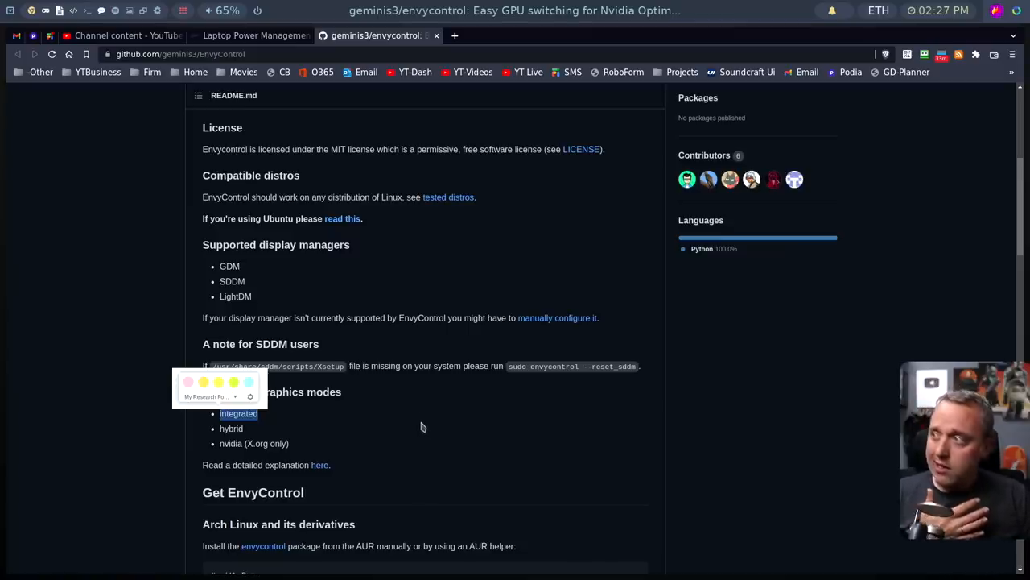
mouse_move(412, 429)
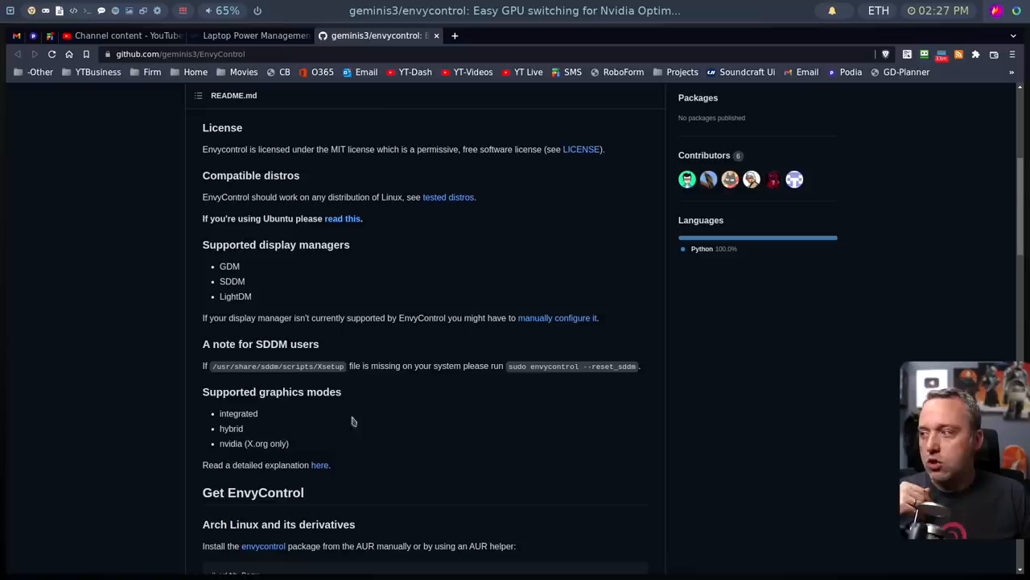
mouse_move(246, 443)
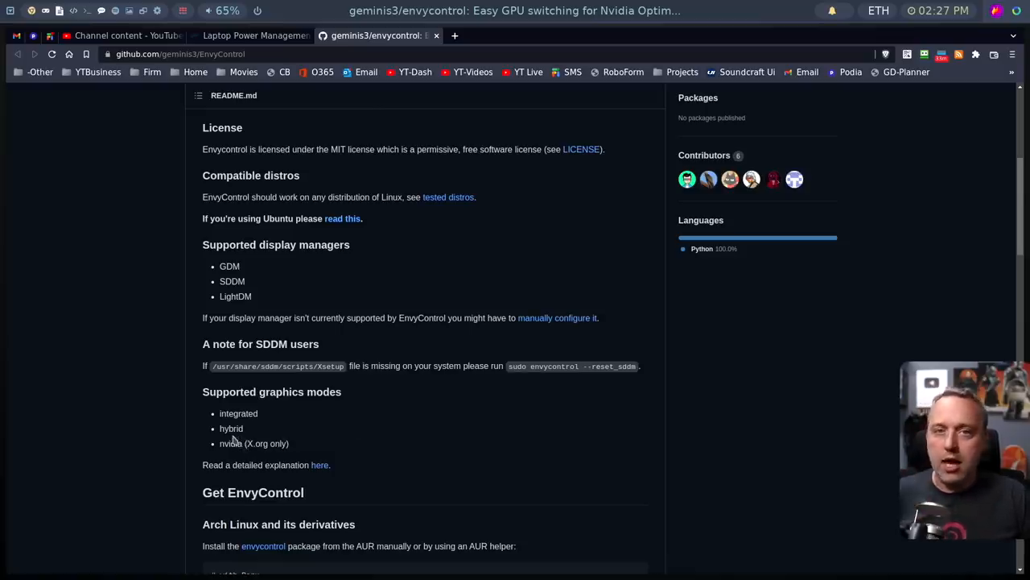
mouse_move(242, 430)
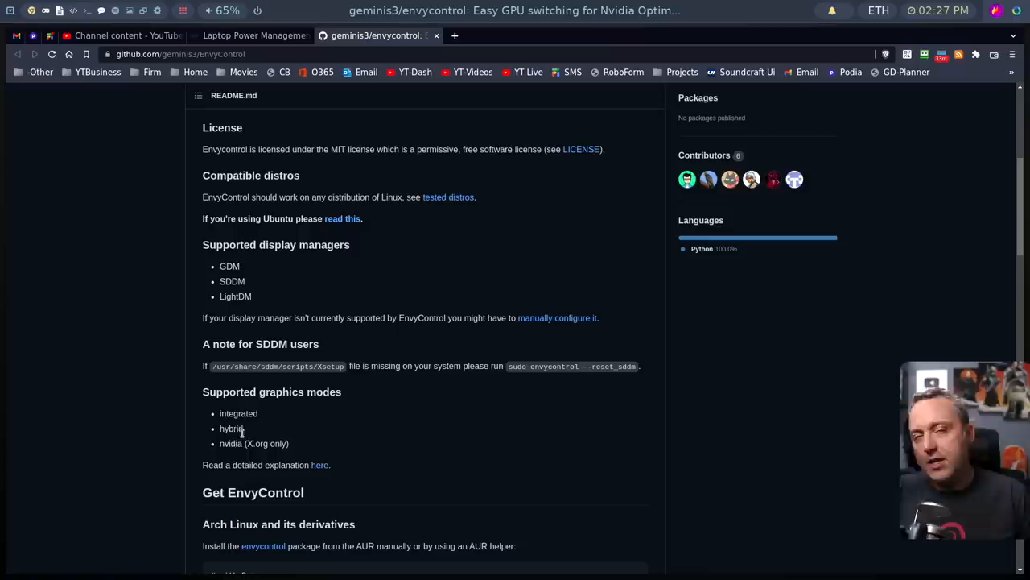
mouse_move(245, 464)
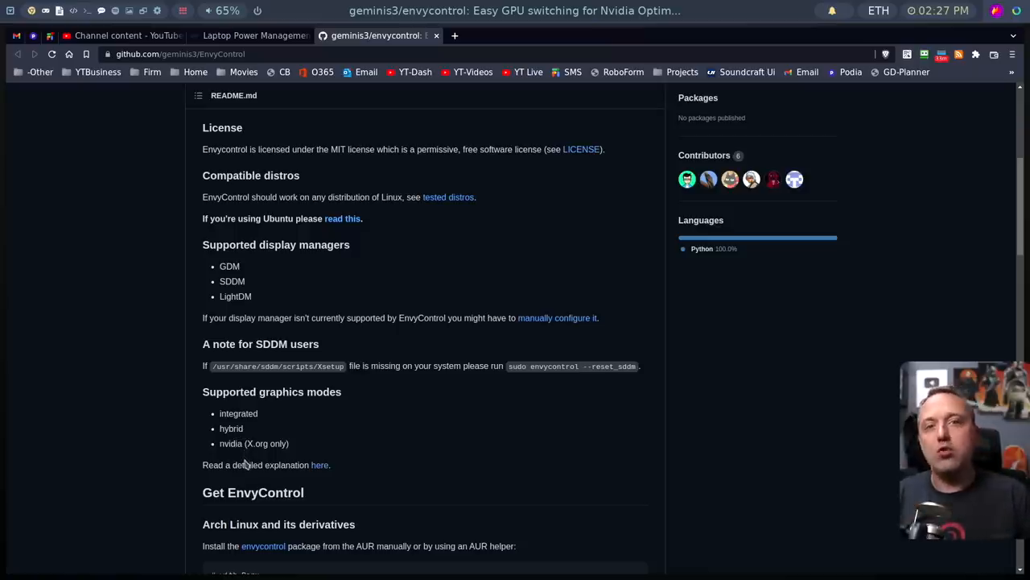
mouse_move(228, 458)
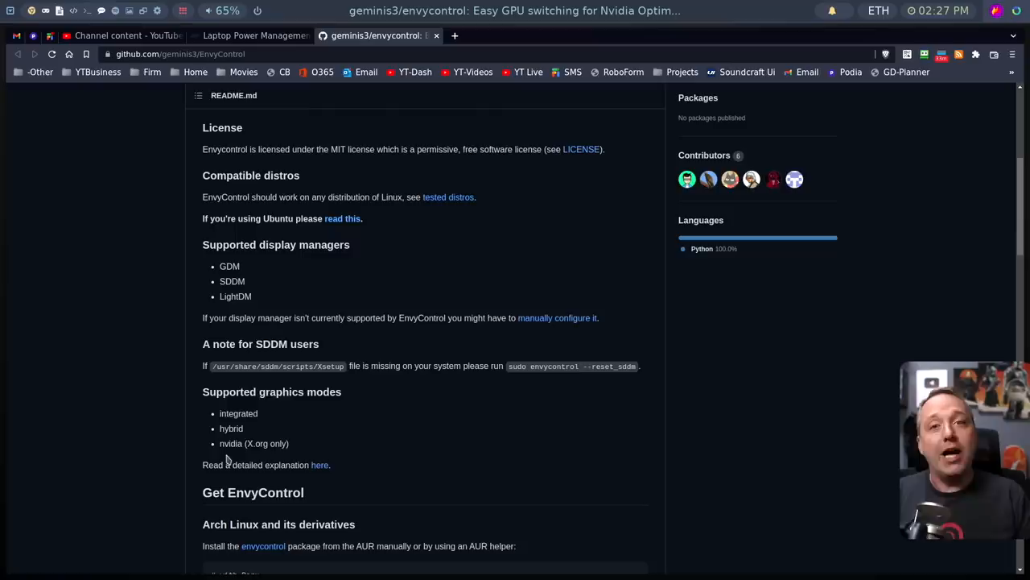